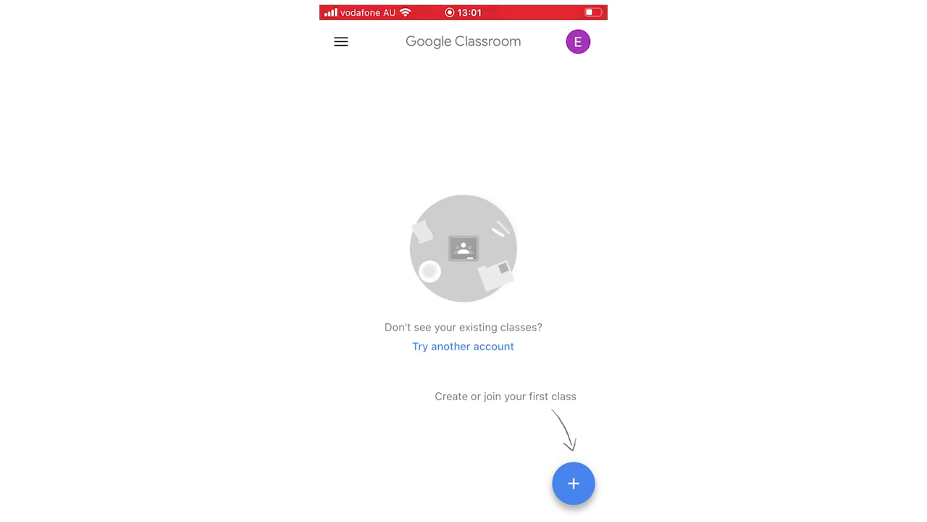
Step: Open Manage your Google Account from the profile avatar in Google Classroom
left_click(576, 41)
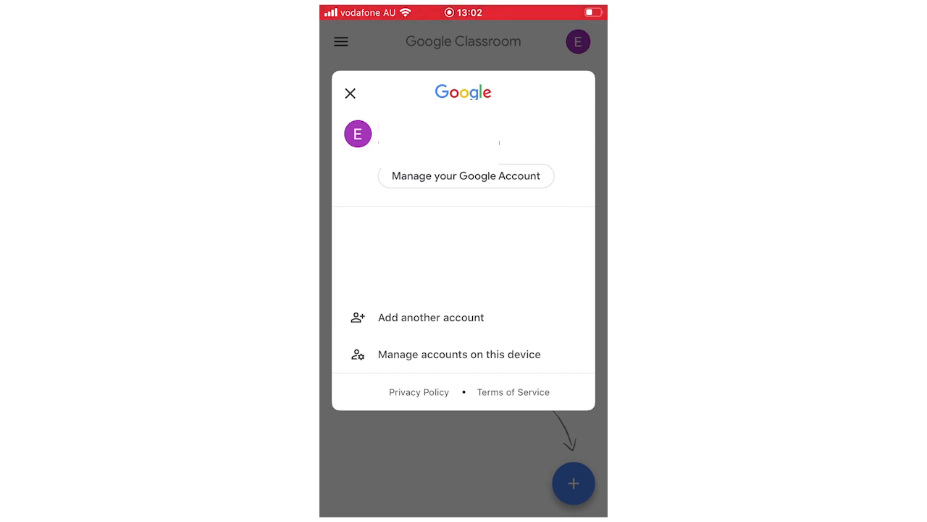
left_click(467, 175)
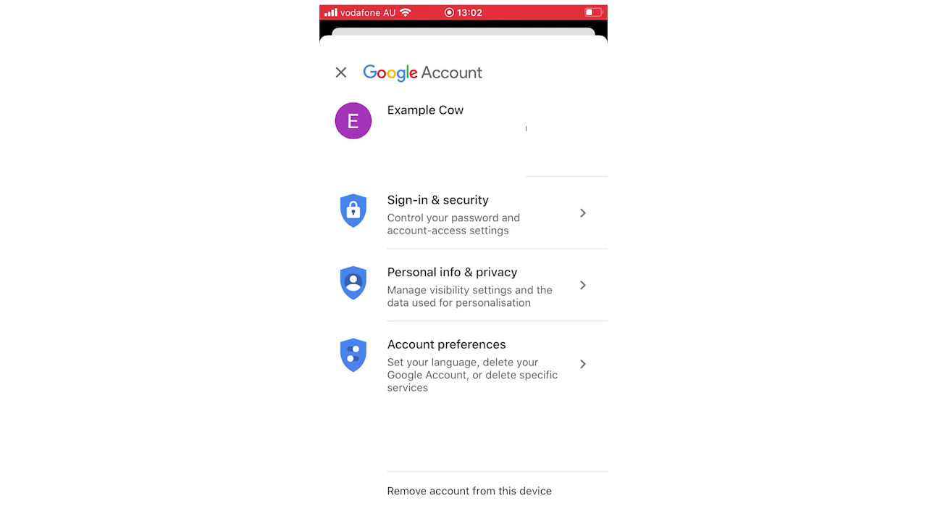
Step: Open Personal info & privacy and start editing the name 'Example Cow'
left_click(452, 200)
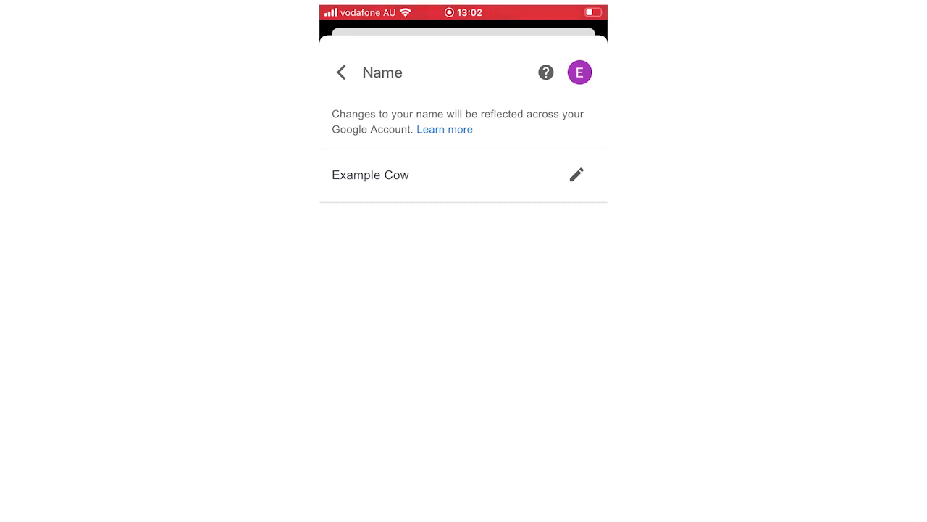
left_click(576, 174)
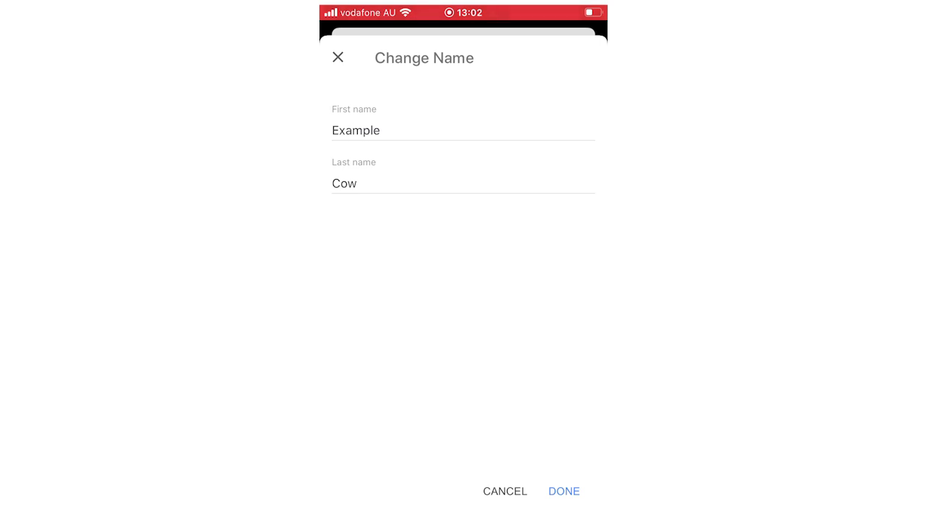
Step: Set First name to 'First' and Last name to 'Last', save, and return to personal info
left_click(464, 131)
type("Fi")
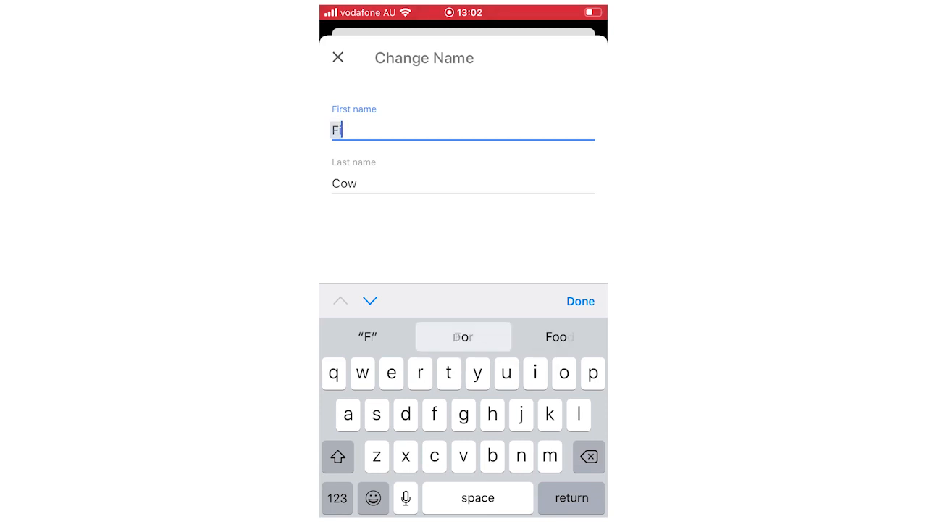
type("rst")
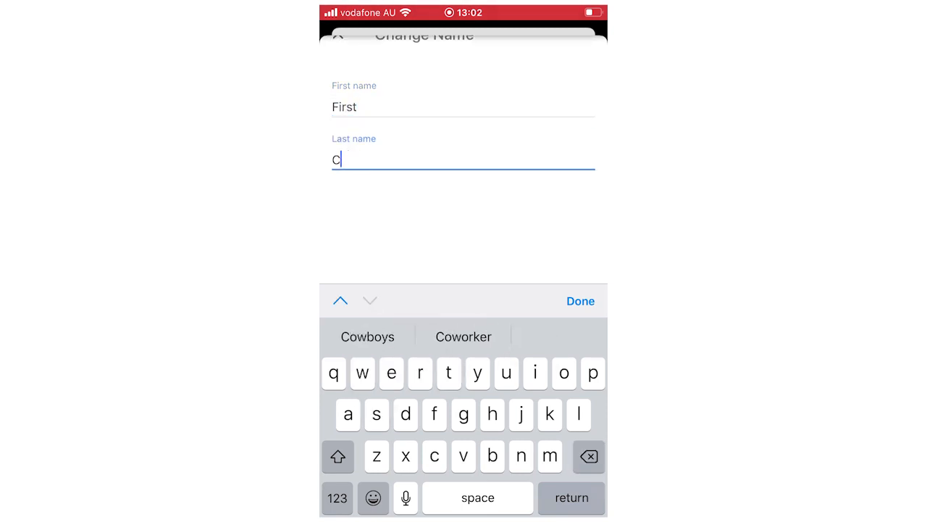
type("L")
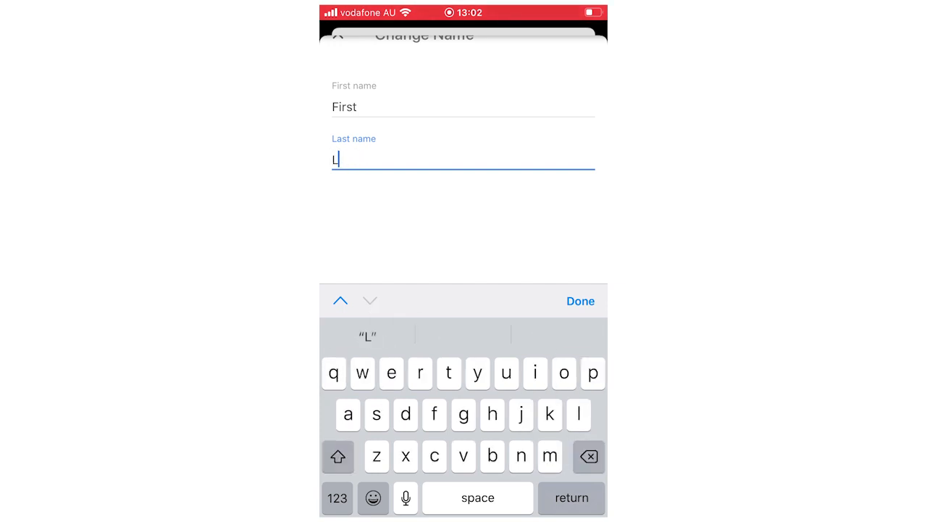
left_click(580, 300)
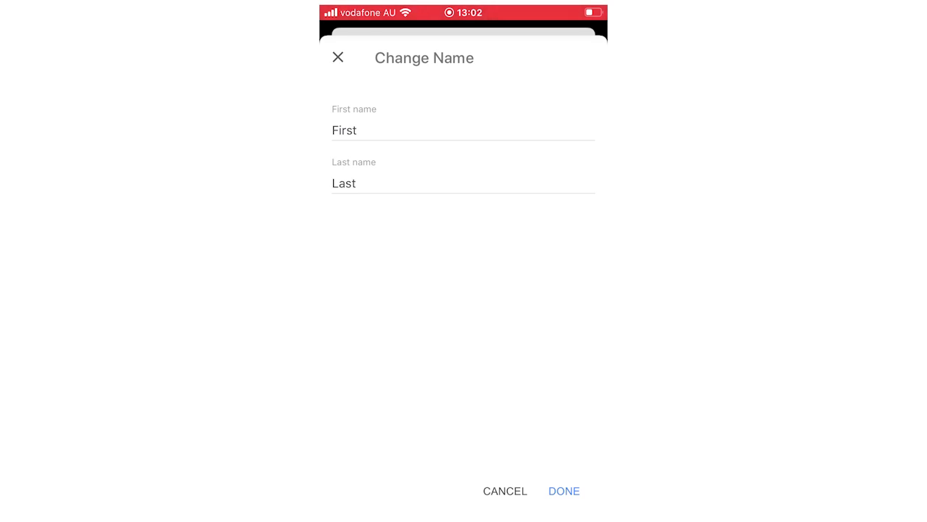
left_click(565, 490)
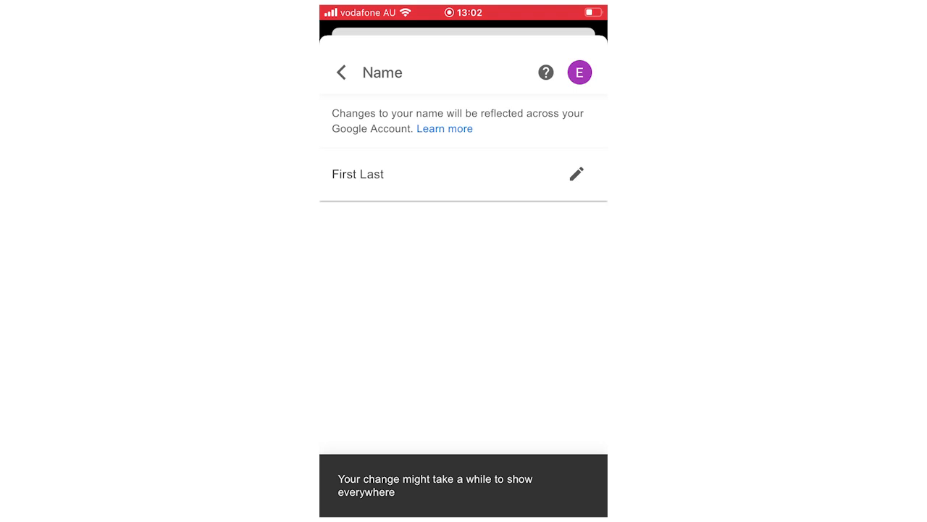
left_click(341, 73)
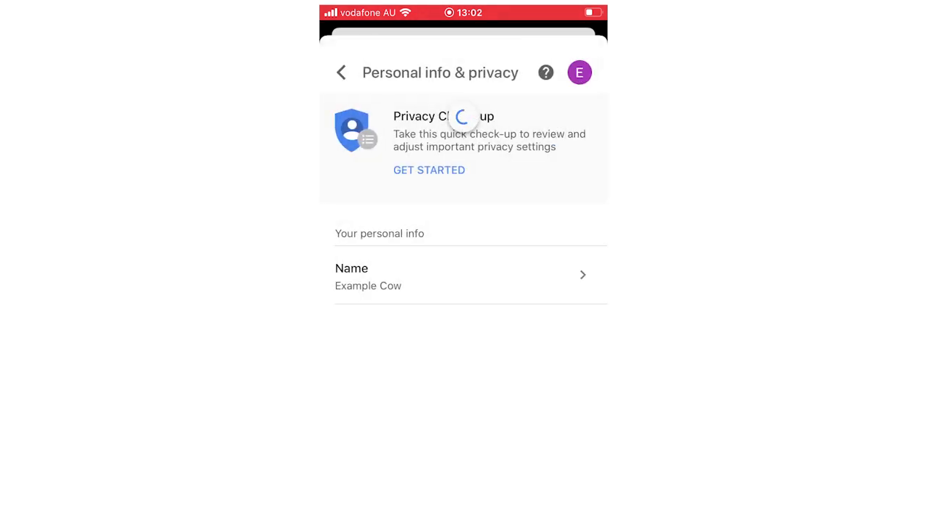